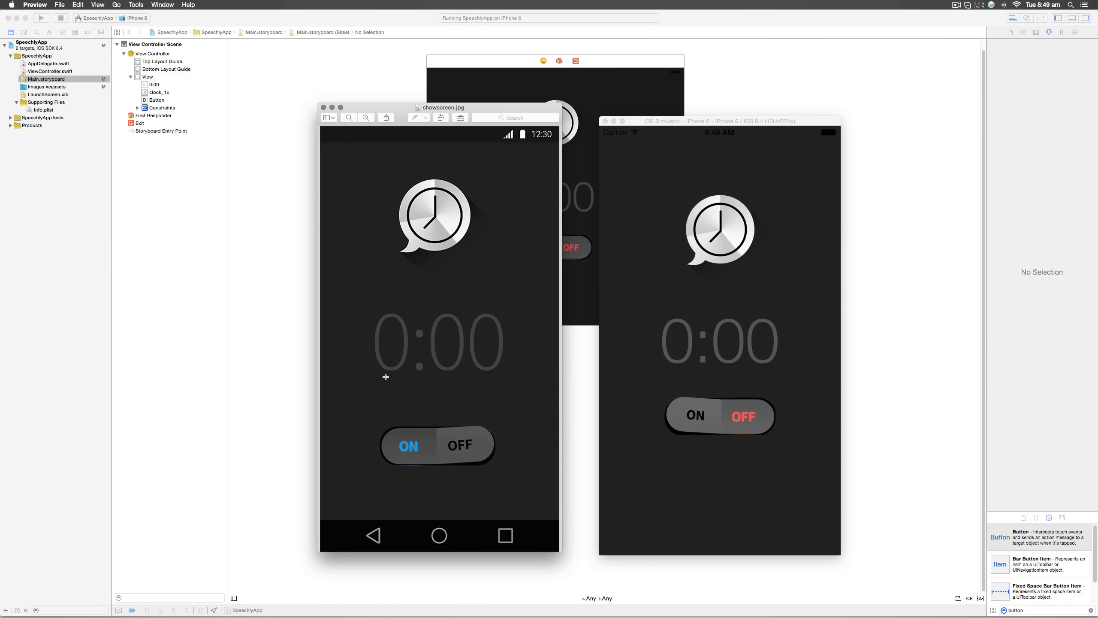
pyautogui.moveTo(363, 302)
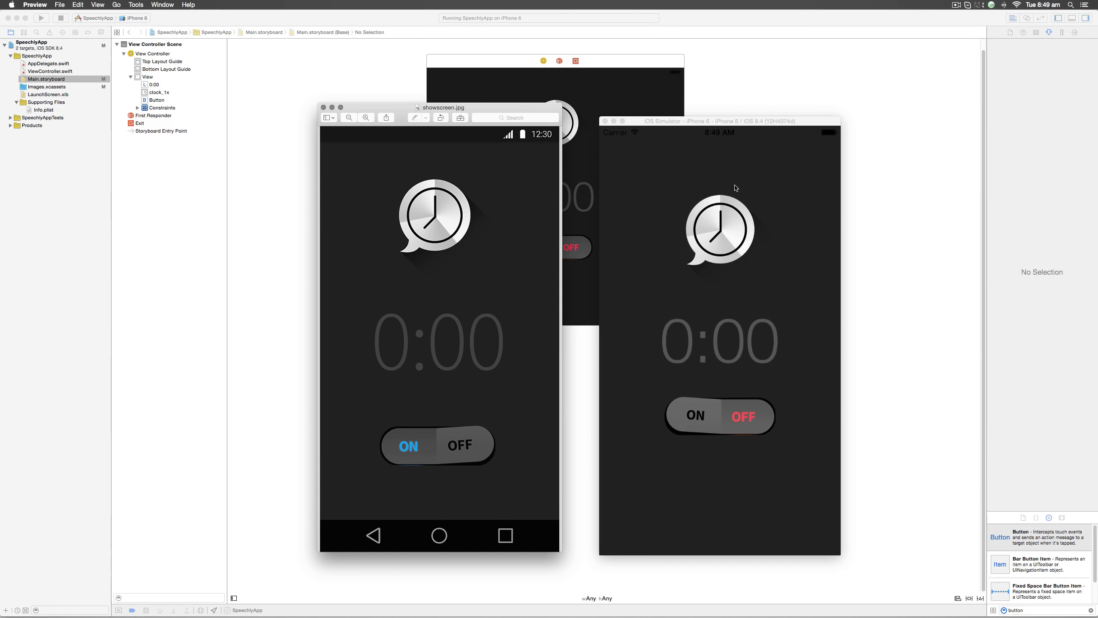
pyautogui.moveTo(784, 301)
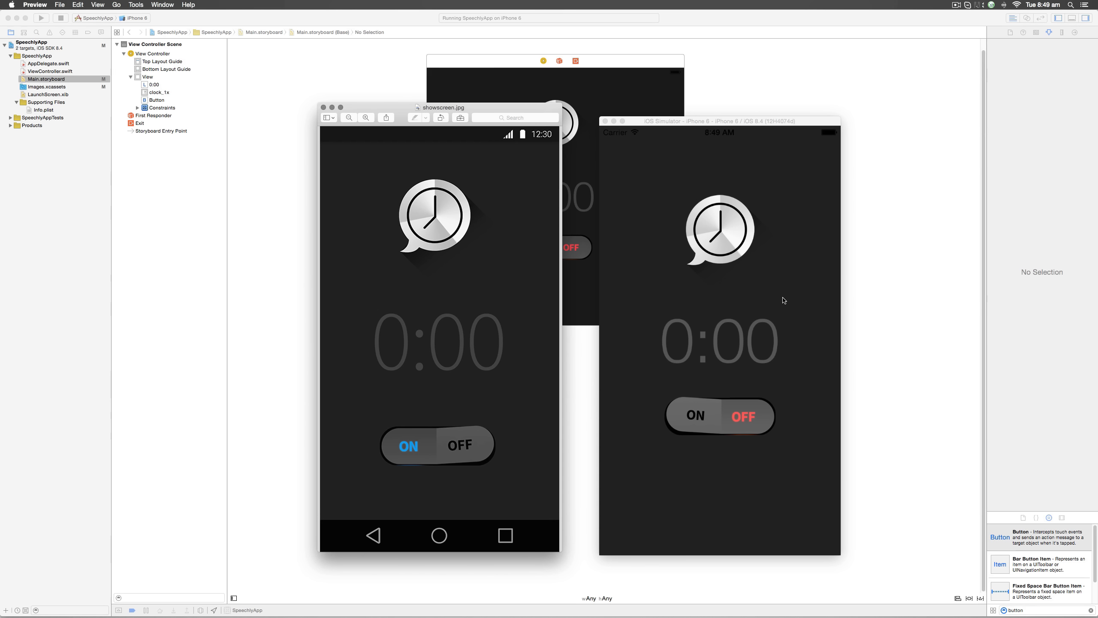
pyautogui.moveTo(461, 348)
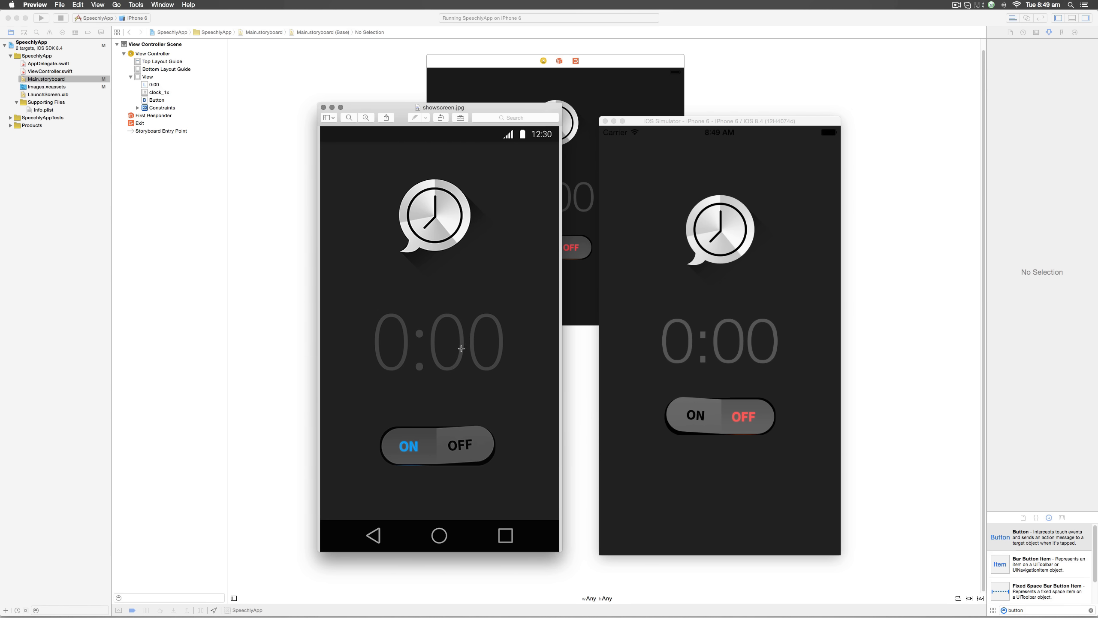
pyautogui.moveTo(520, 205)
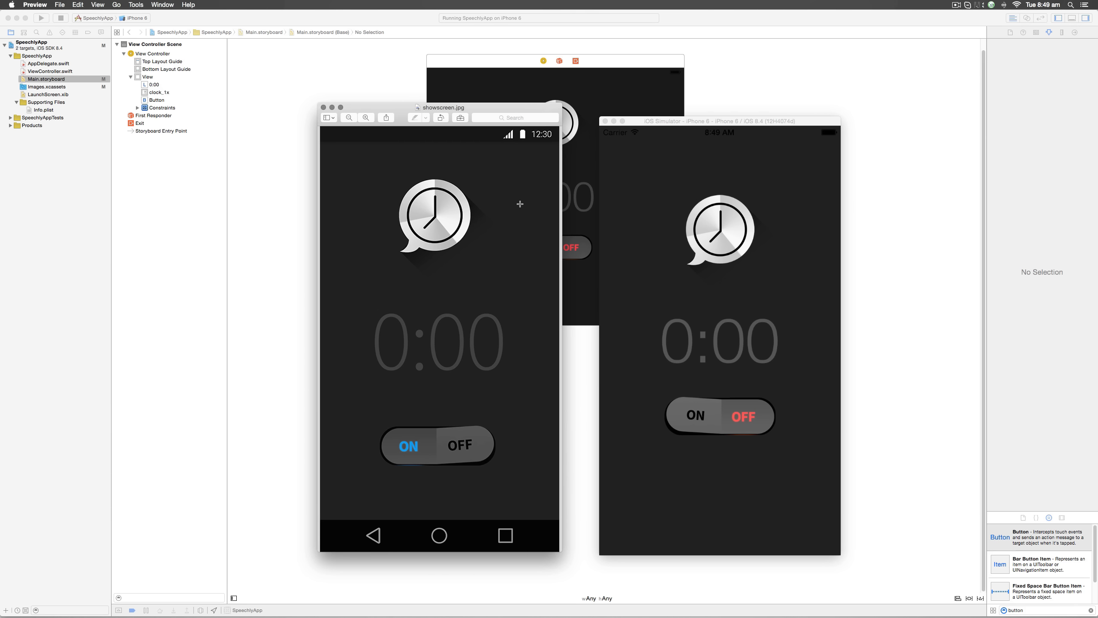
pyautogui.moveTo(714, 348)
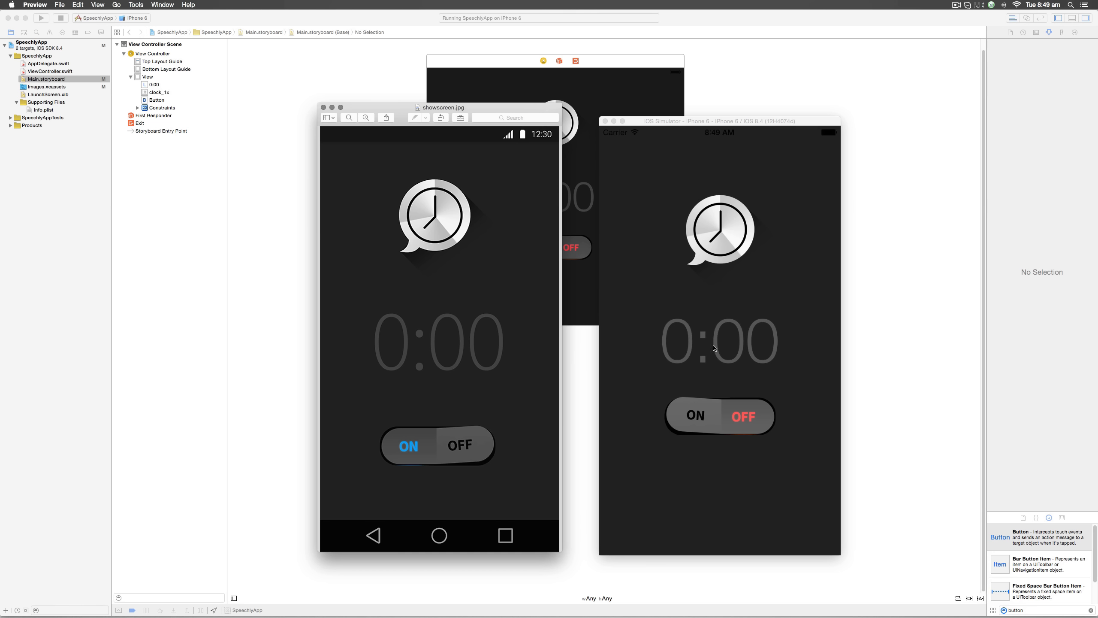
pyautogui.moveTo(726, 332)
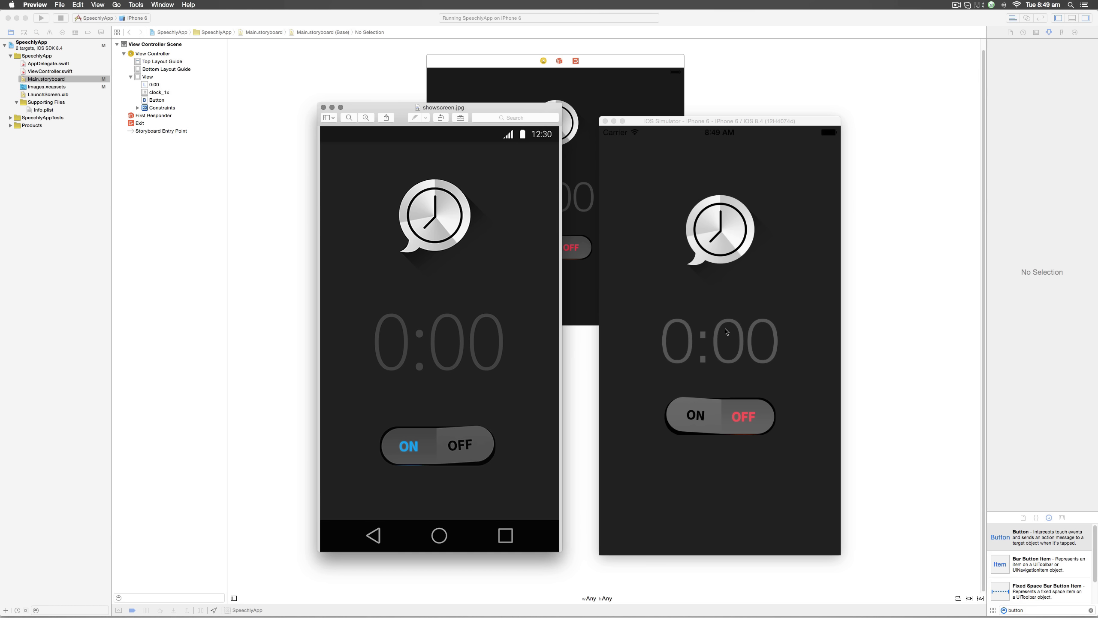
pyautogui.moveTo(730, 407)
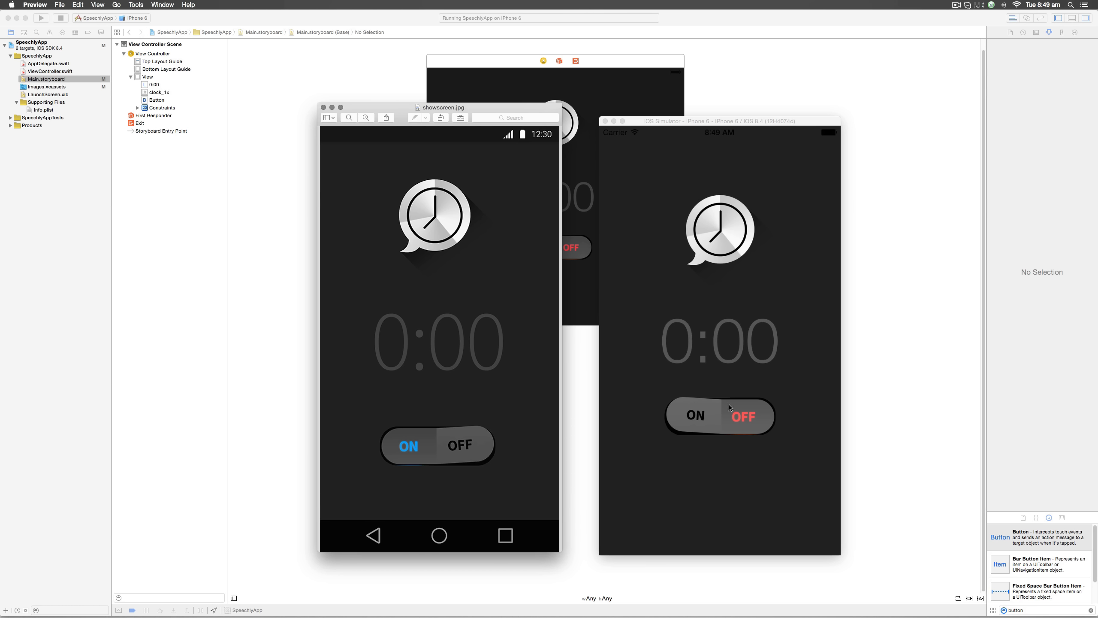
pyautogui.moveTo(735, 442)
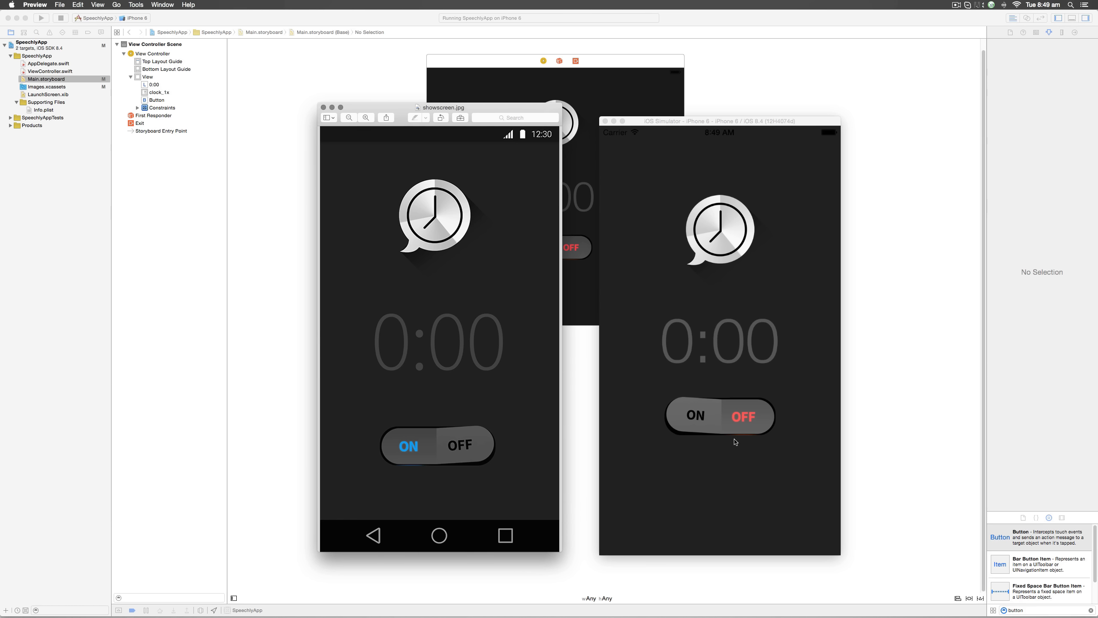
pyautogui.moveTo(735, 423)
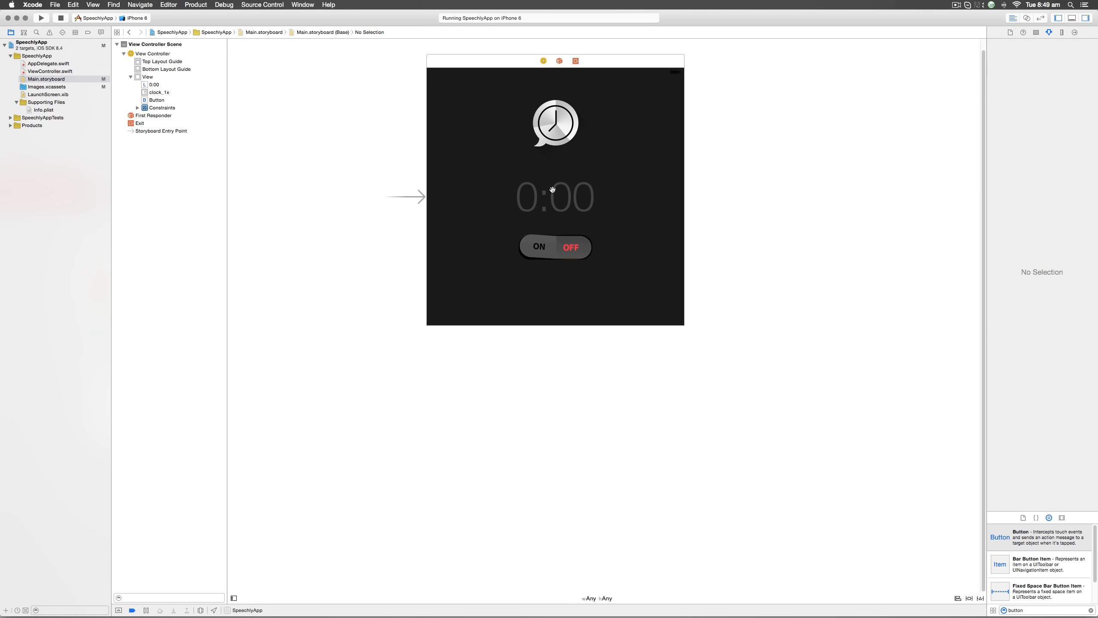
# Step: Set the 0:00 timer label's font size to 128 in the Attributes inspector
pyautogui.click(554, 197)
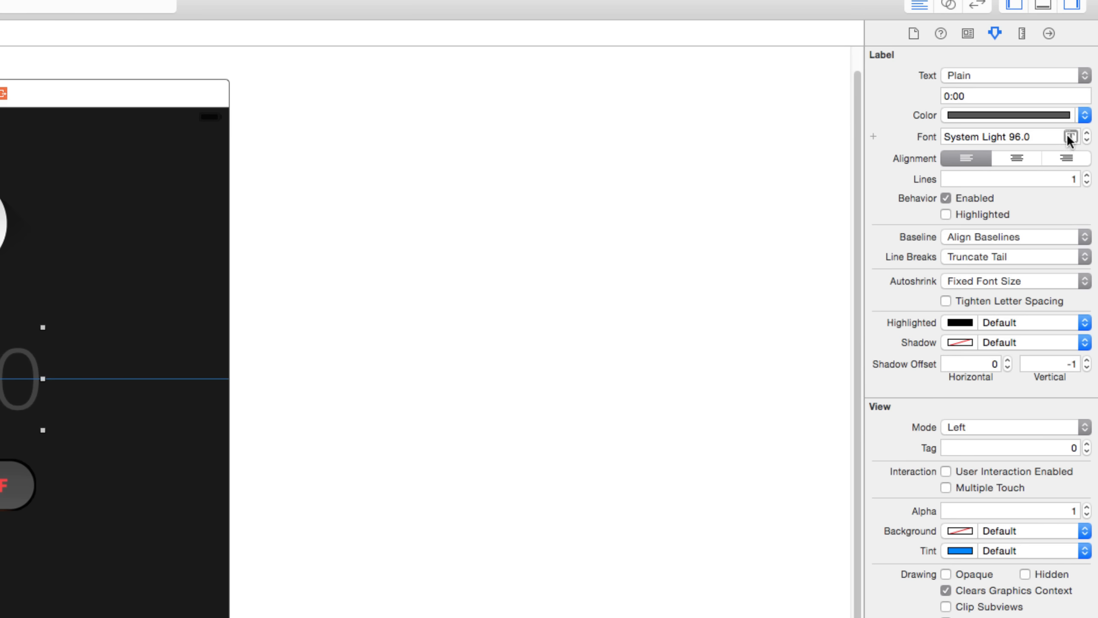
pyautogui.click(1065, 137)
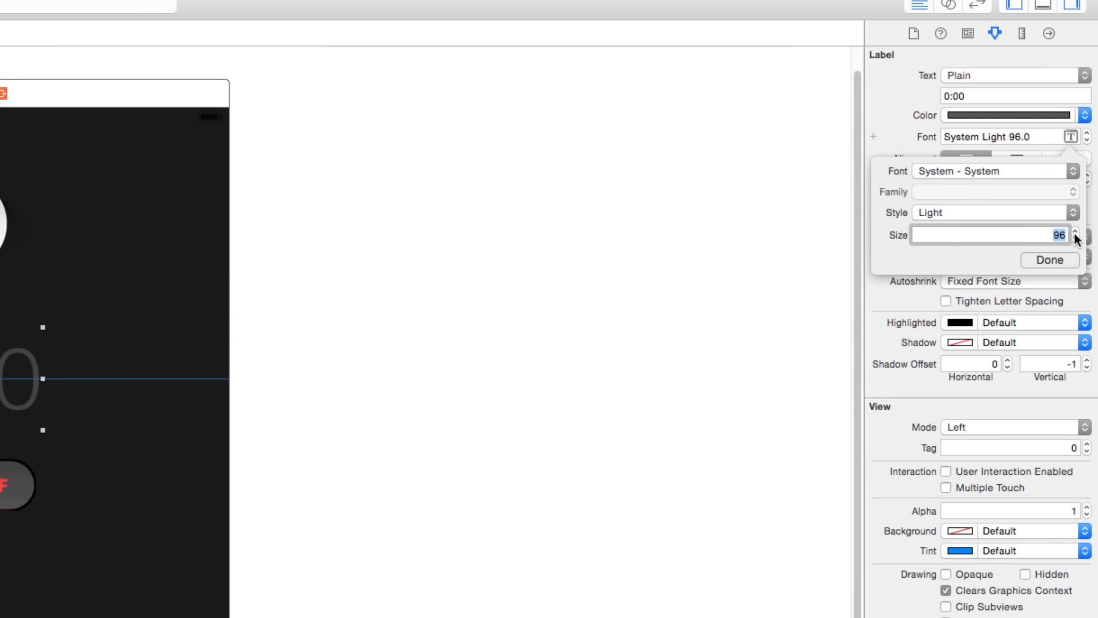
pyautogui.write('128')
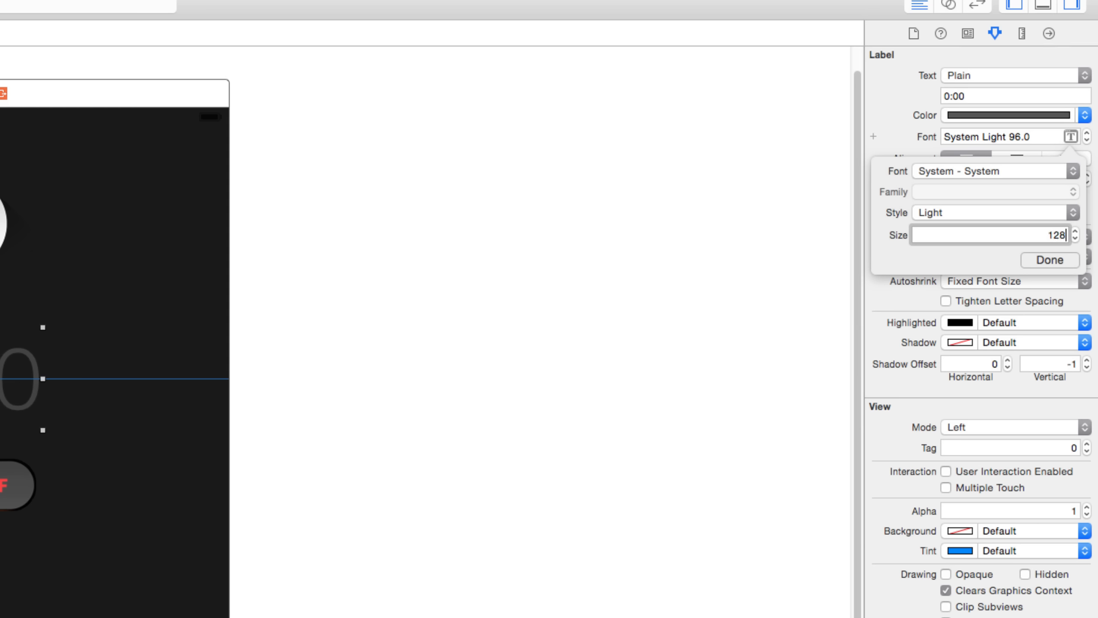
pyautogui.moveTo(1055, 250)
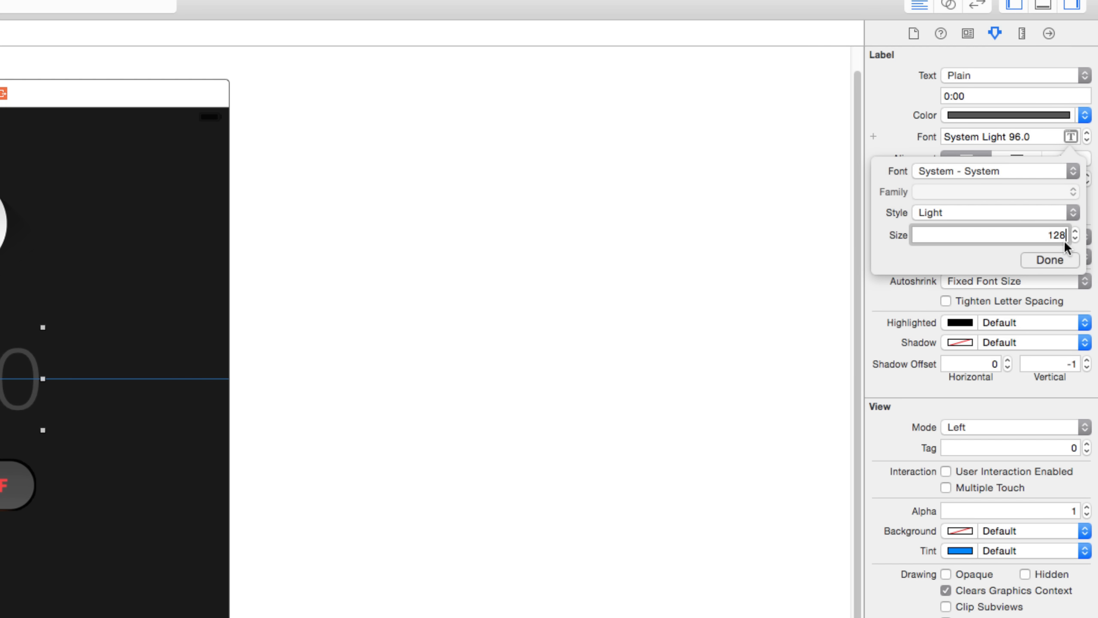
pyautogui.click(1052, 260)
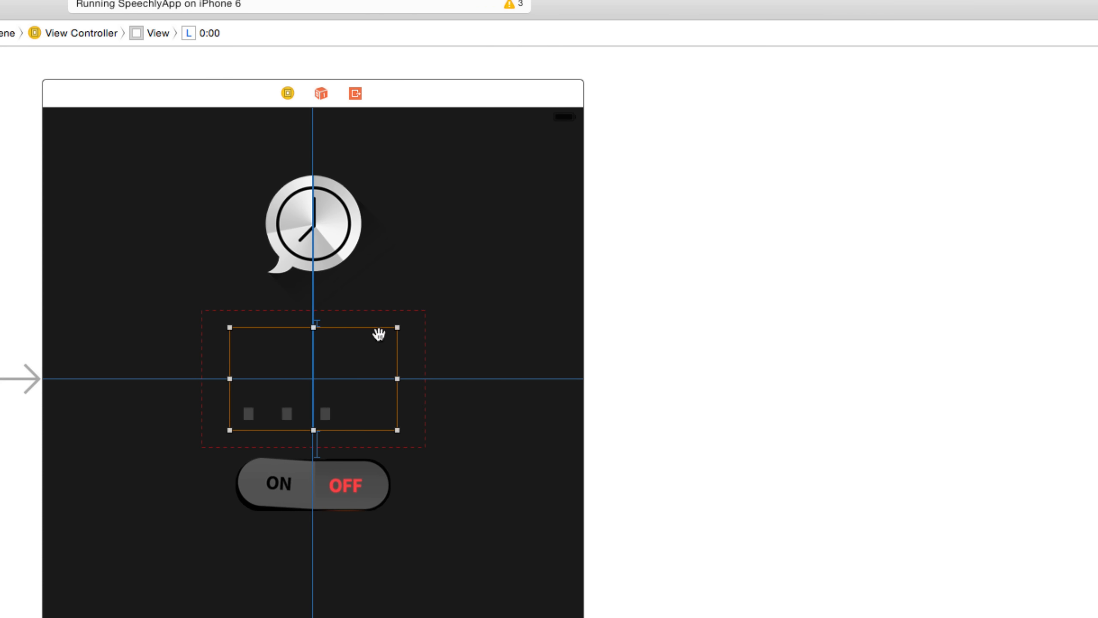
pyautogui.moveTo(416, 393)
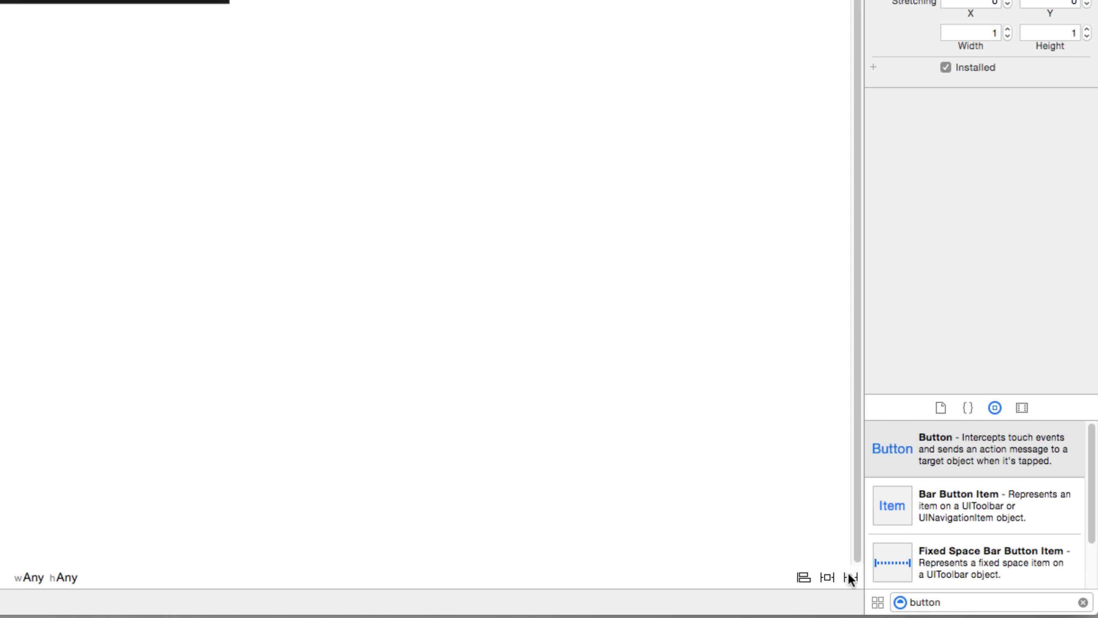
pyautogui.moveTo(848, 590)
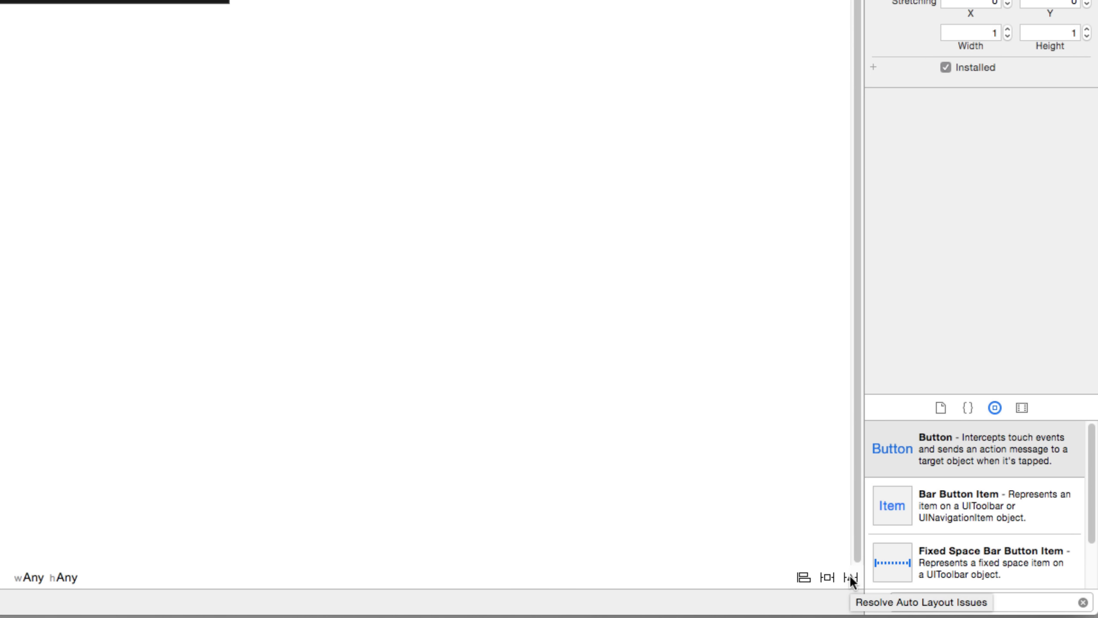
# Step: Update the timer label's frame via Resolve Auto Layout Issues so the 128-point text fits
pyautogui.click(844, 578)
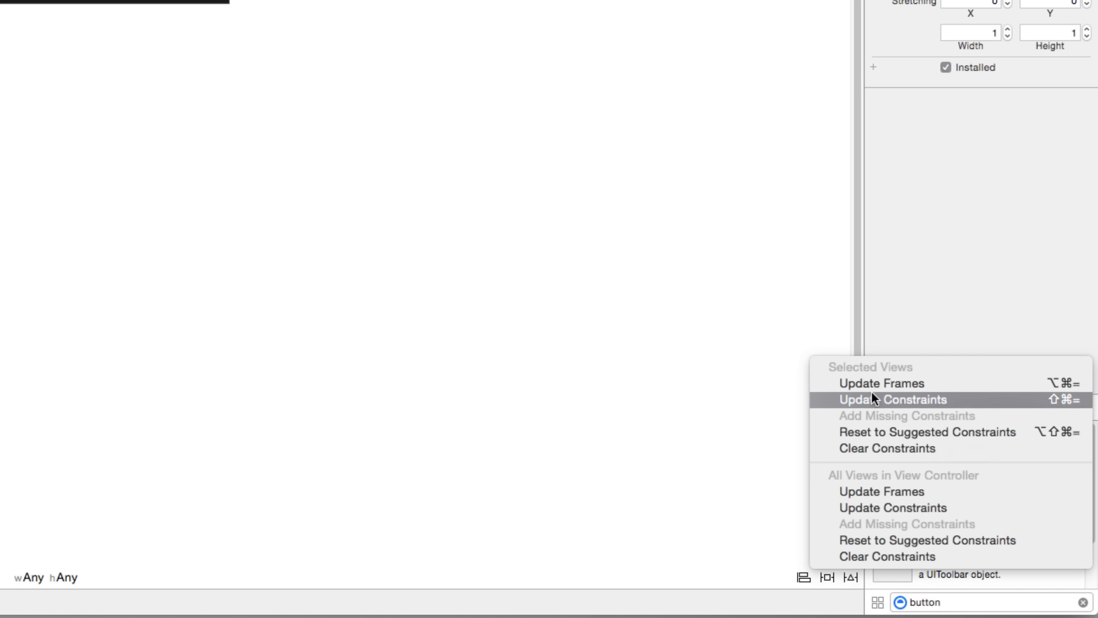
pyautogui.moveTo(877, 388)
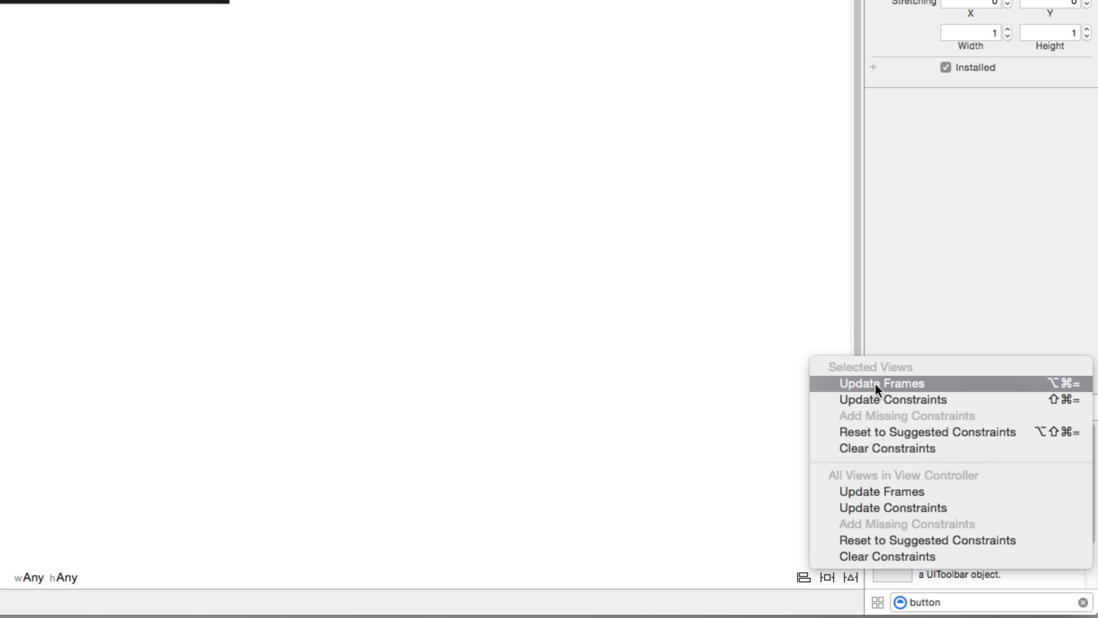
pyautogui.click(880, 382)
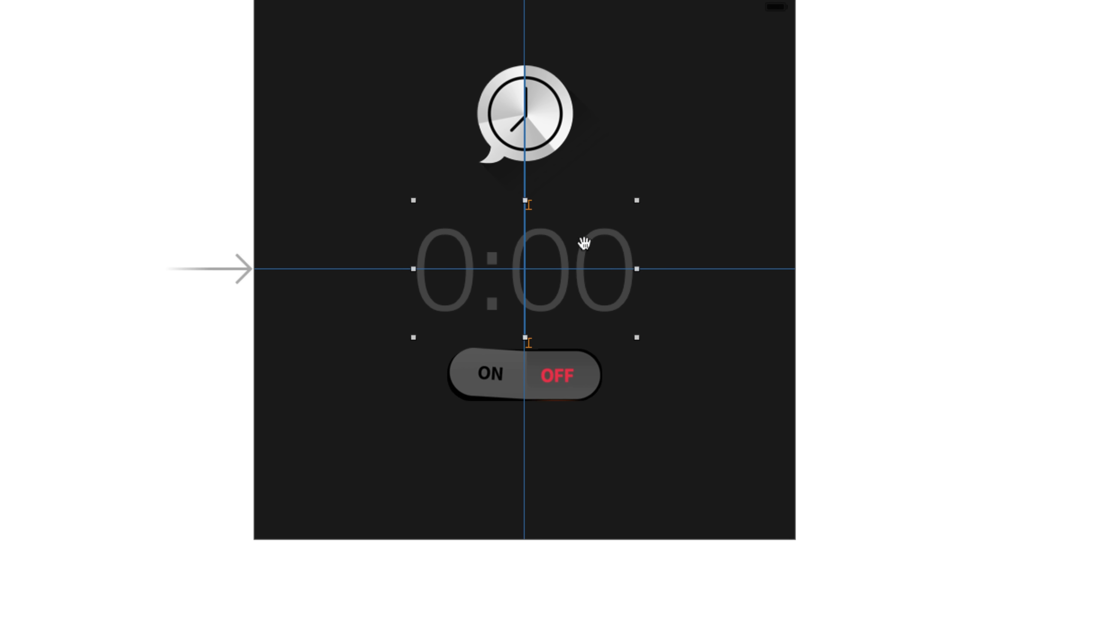
pyautogui.moveTo(585, 244)
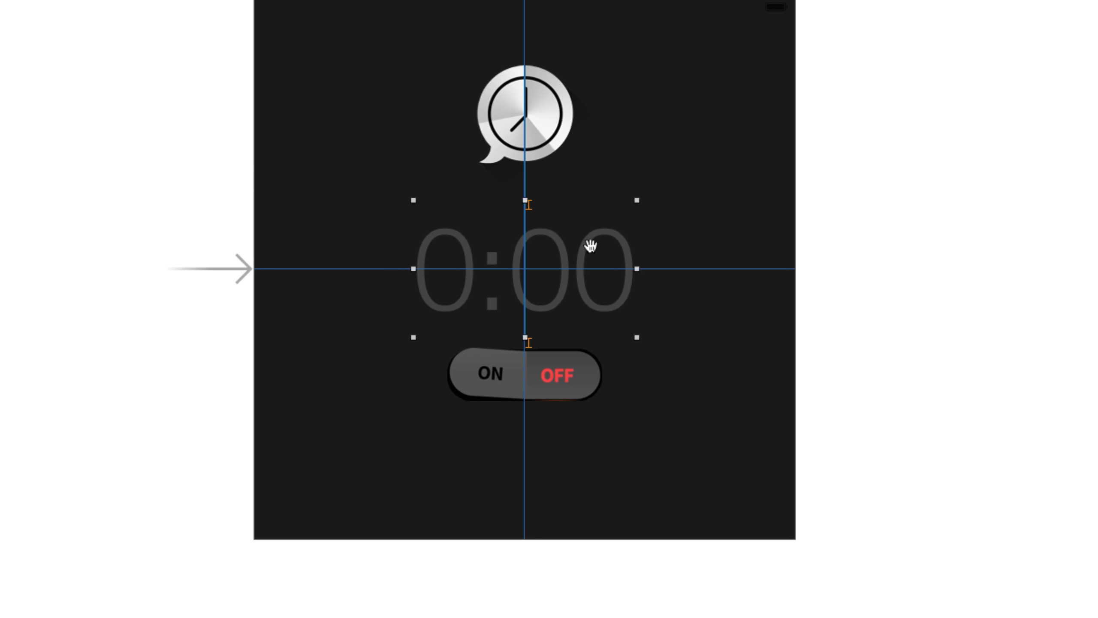
pyautogui.moveTo(664, 299)
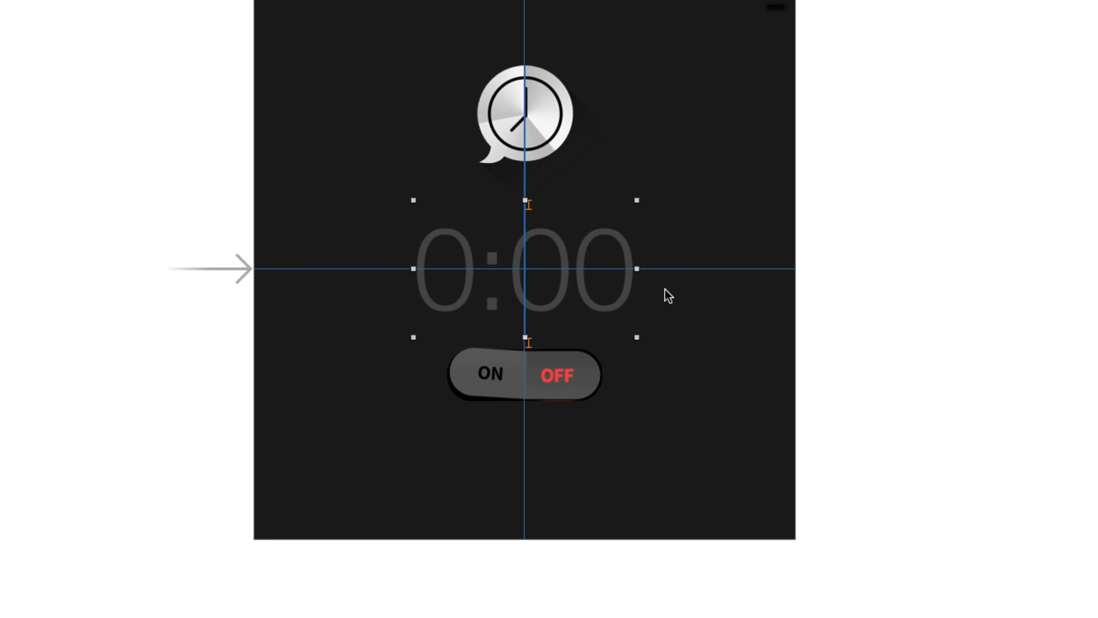
pyautogui.moveTo(608, 399)
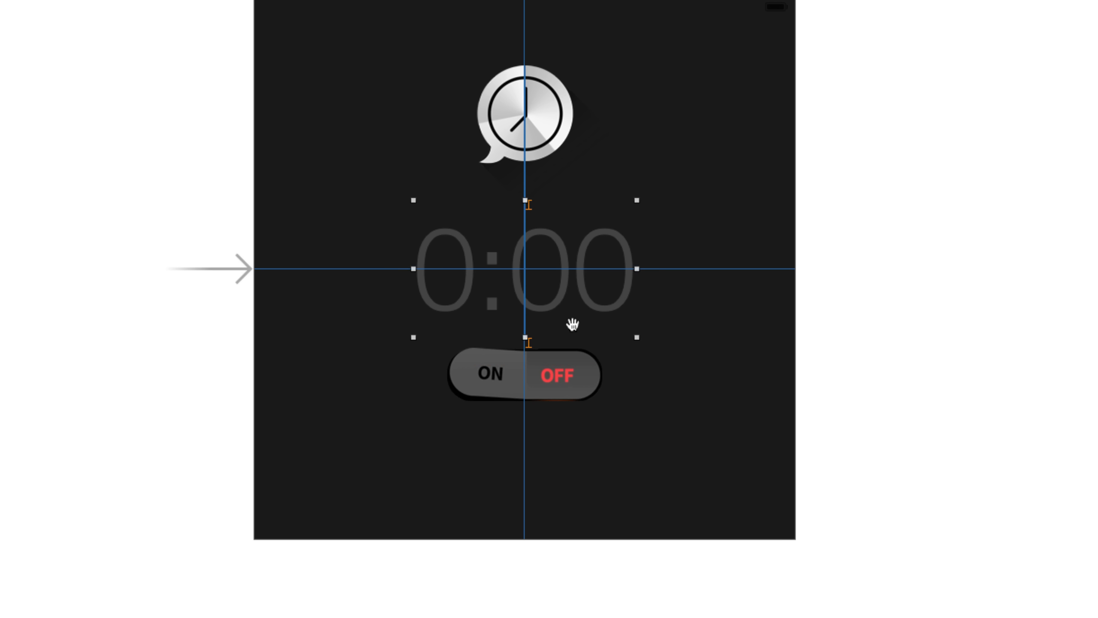
pyautogui.moveTo(570, 281)
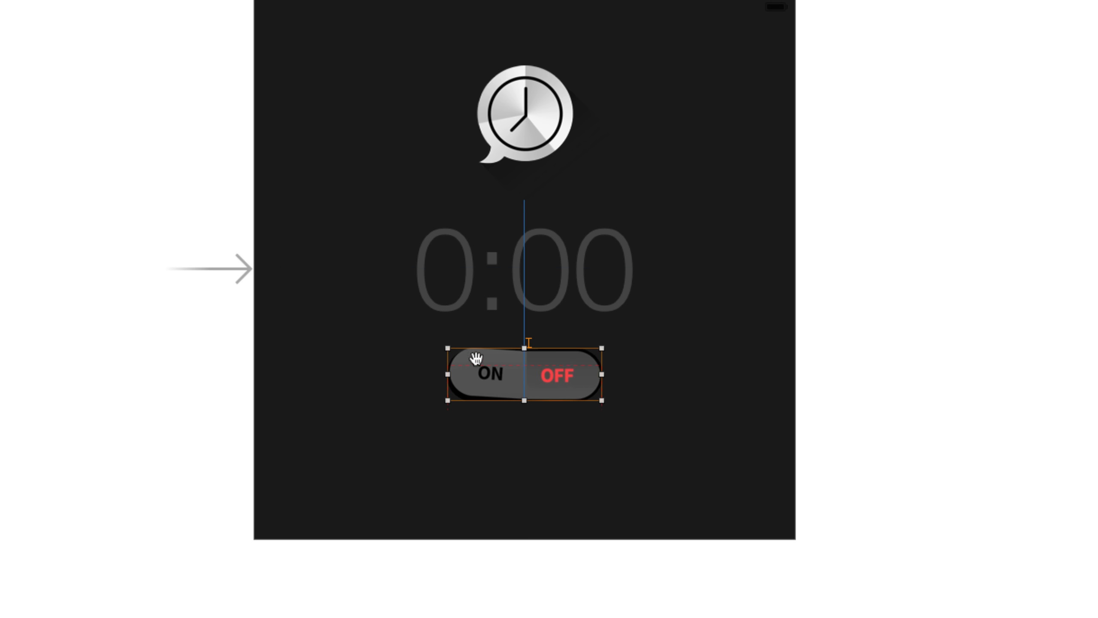
pyautogui.moveTo(592, 352)
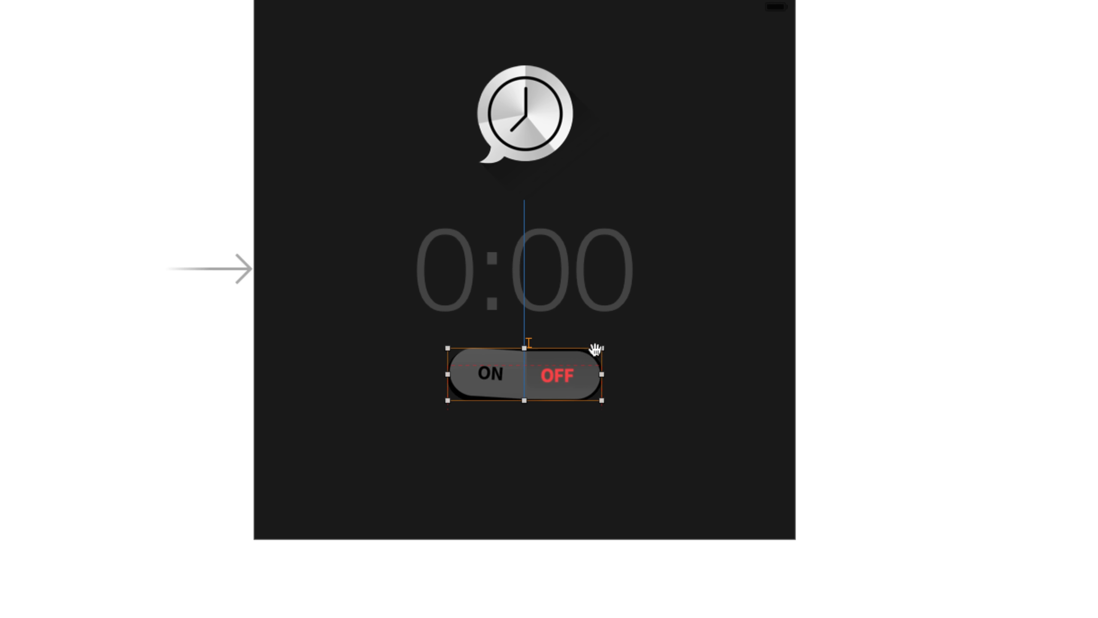
pyautogui.moveTo(608, 52)
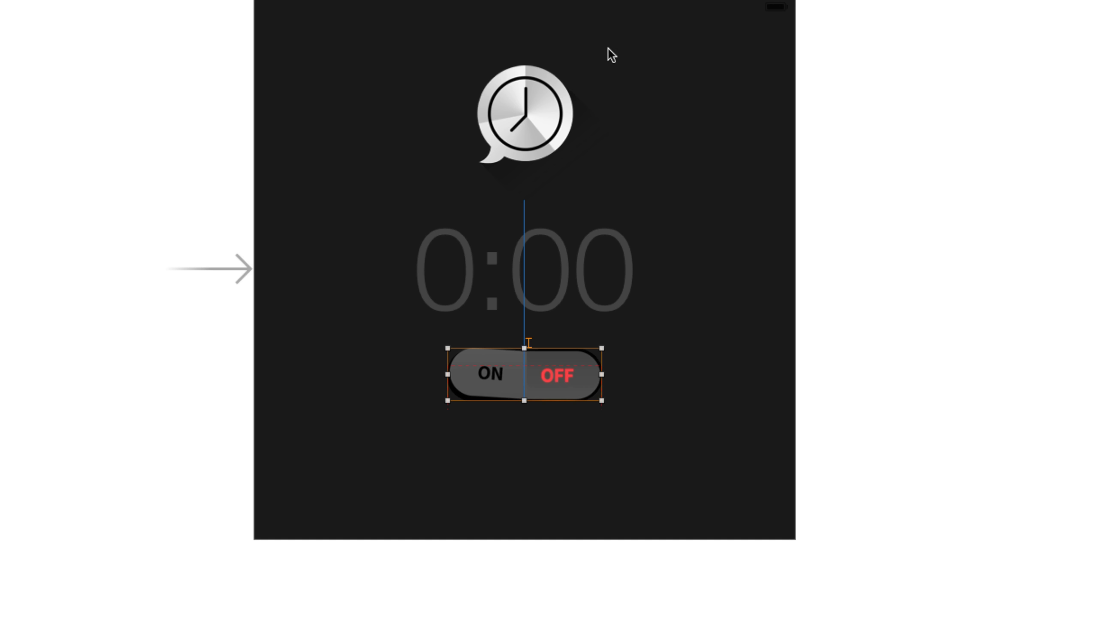
pyautogui.moveTo(611, 59)
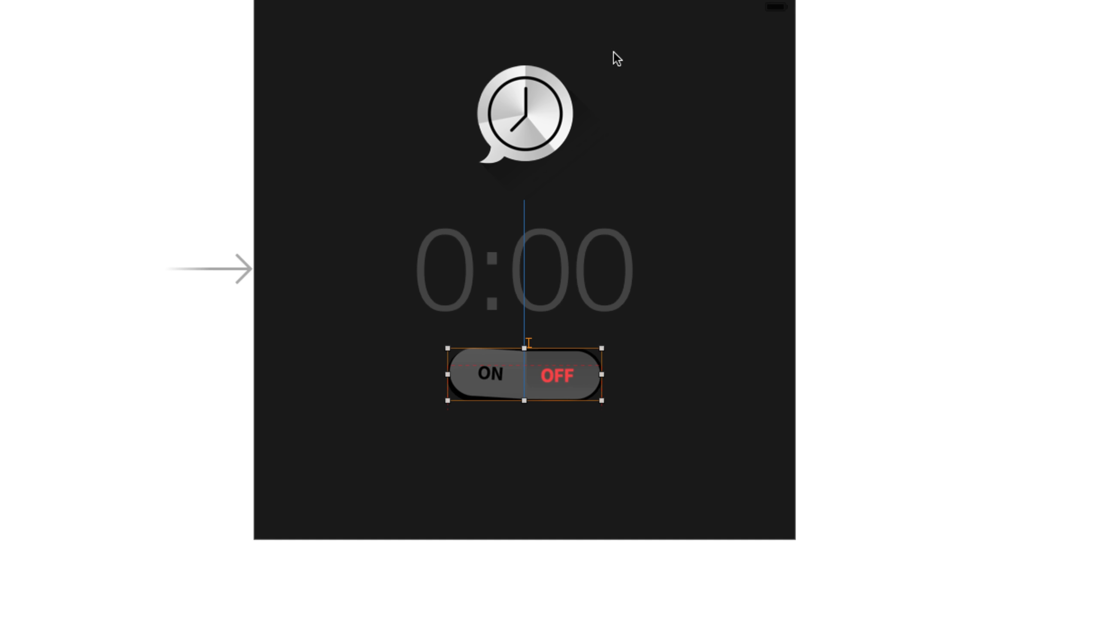
pyautogui.moveTo(580, 371)
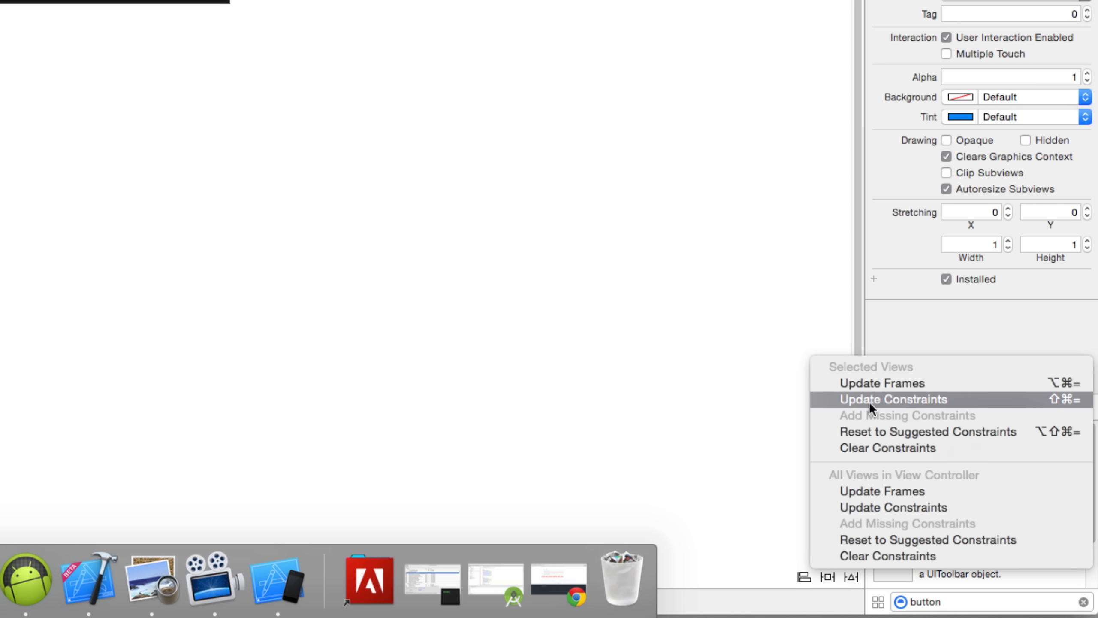
# Step: Update the ON/OFF switch's constraints to its current position beneath the timer label
pyautogui.click(872, 399)
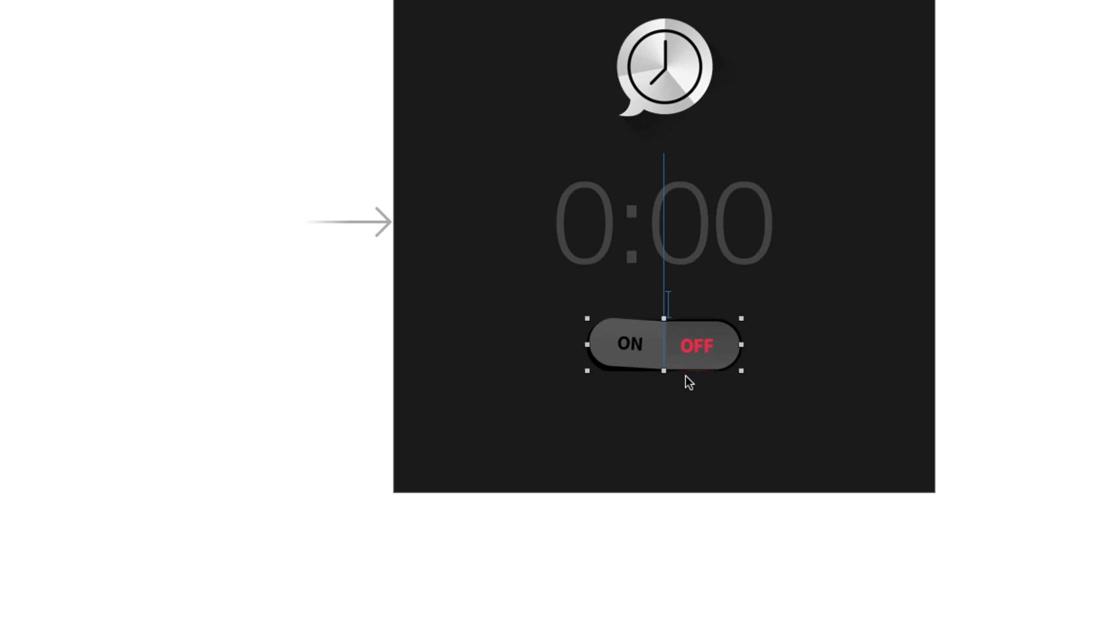
pyautogui.moveTo(701, 354)
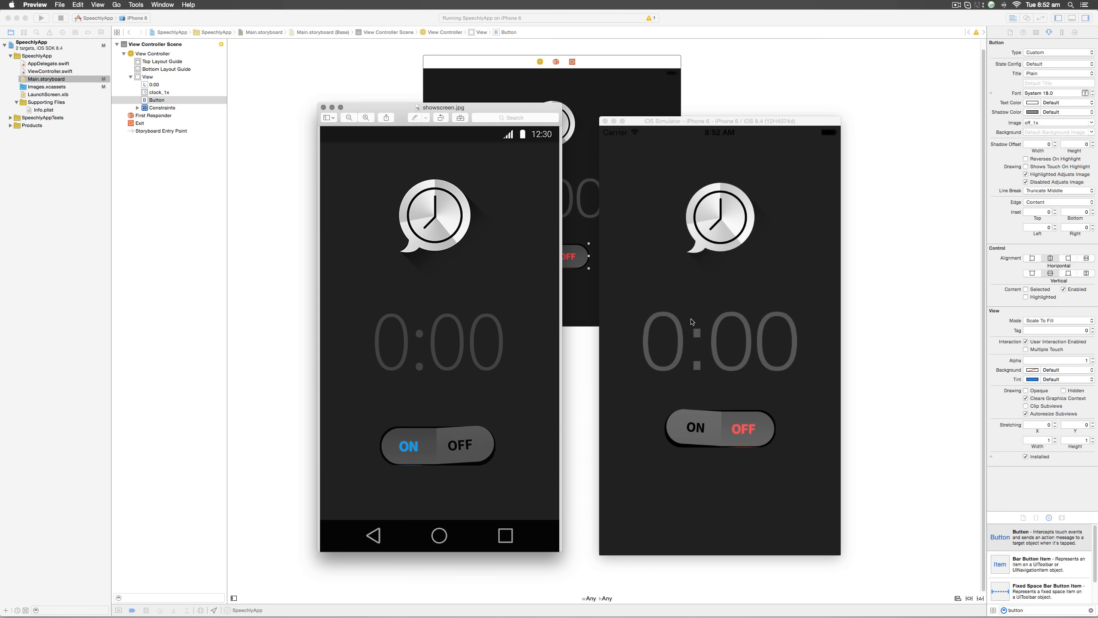
pyautogui.moveTo(708, 134)
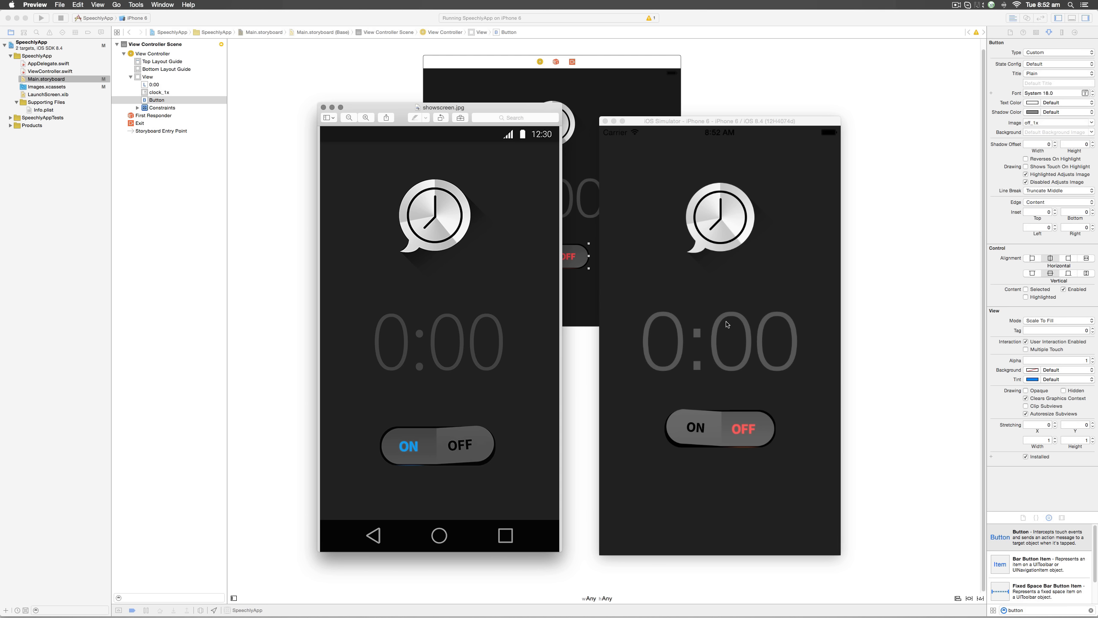
pyautogui.moveTo(721, 453)
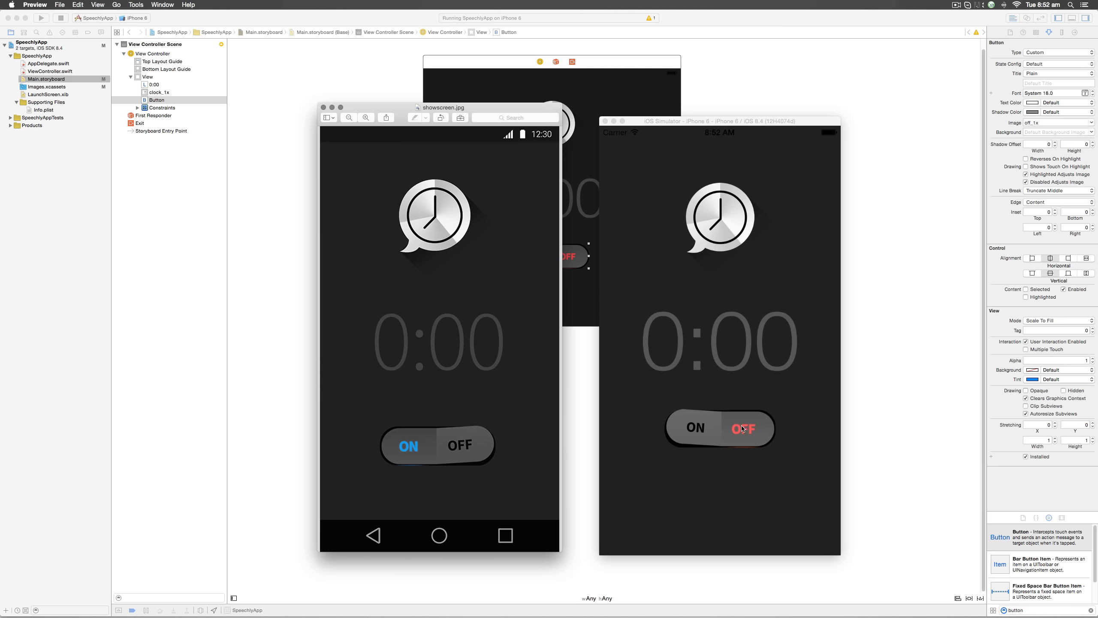
pyautogui.moveTo(882, 279)
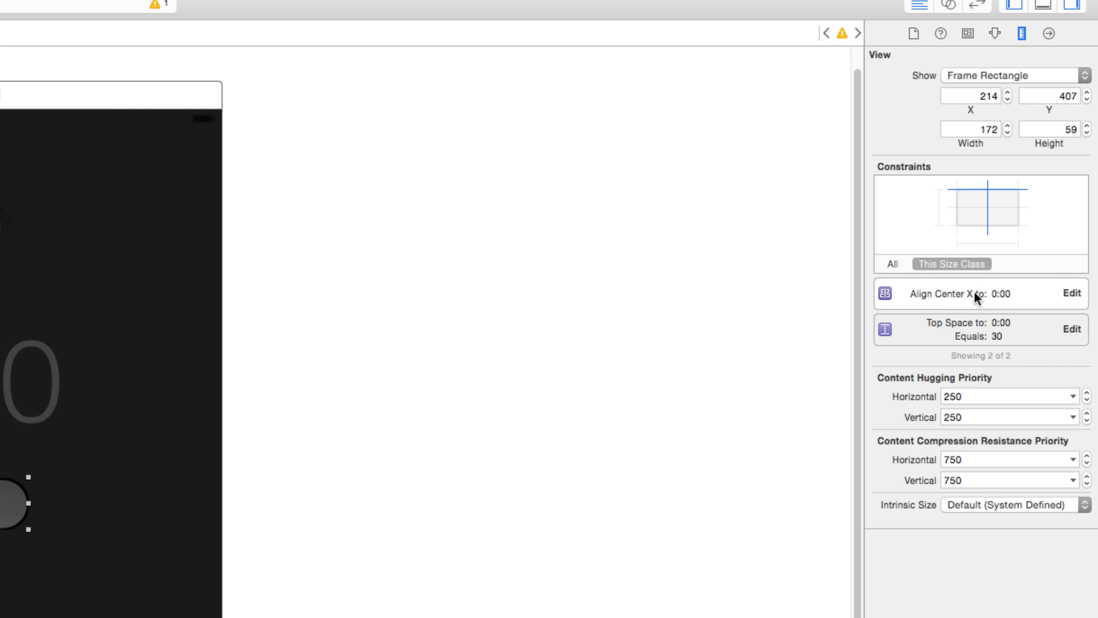
pyautogui.moveTo(938, 307)
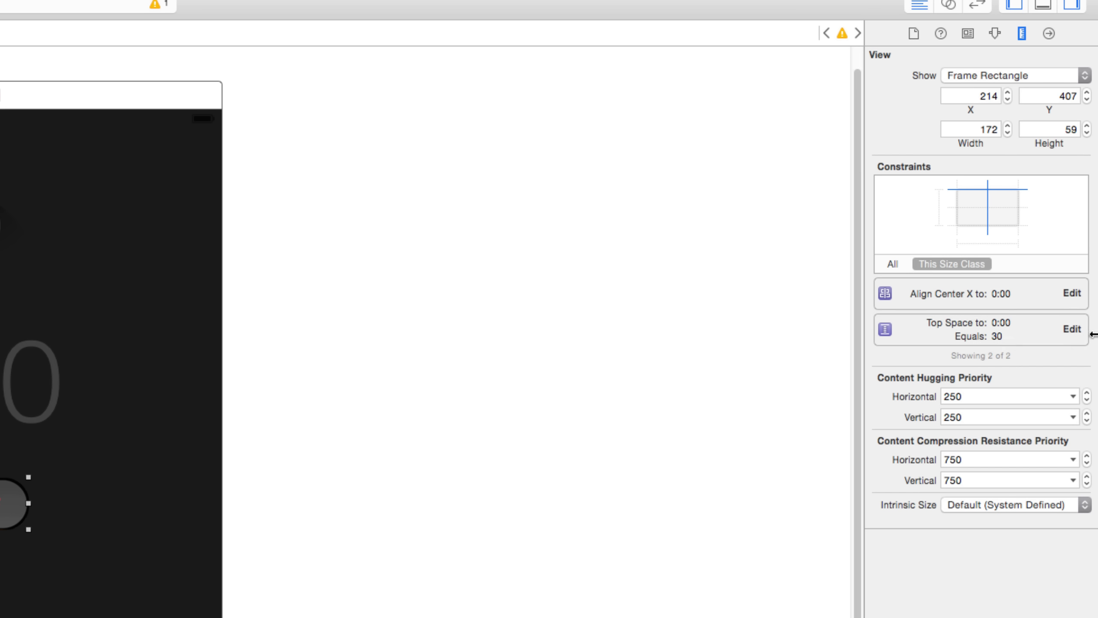
# Step: Change the switch's Top Space constraint constant from 30 to 64 points
pyautogui.click(1070, 330)
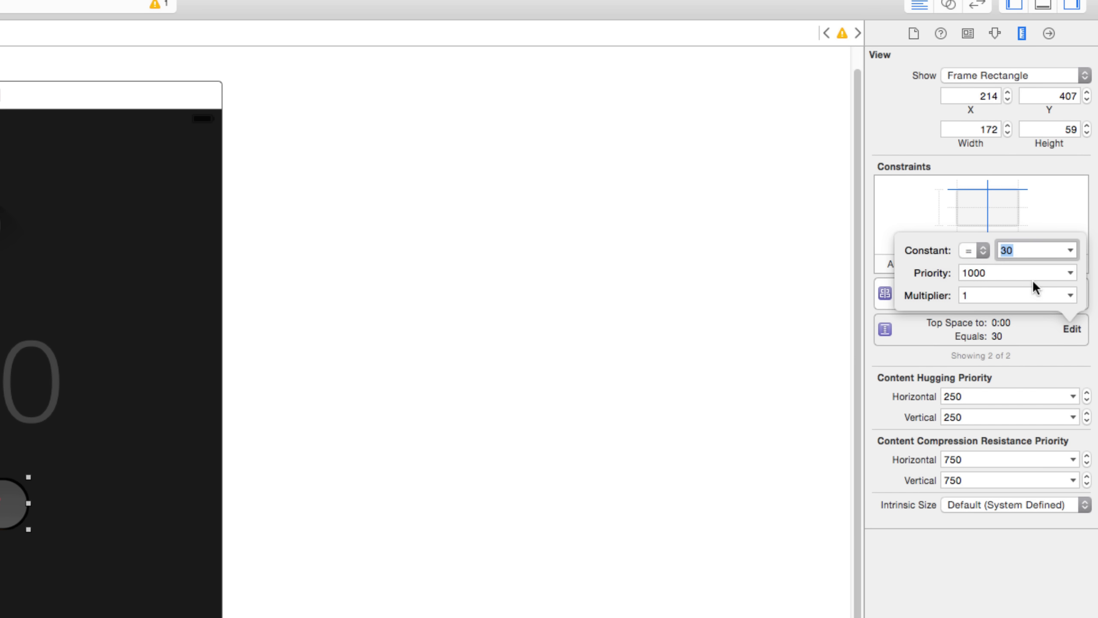
pyautogui.write('64')
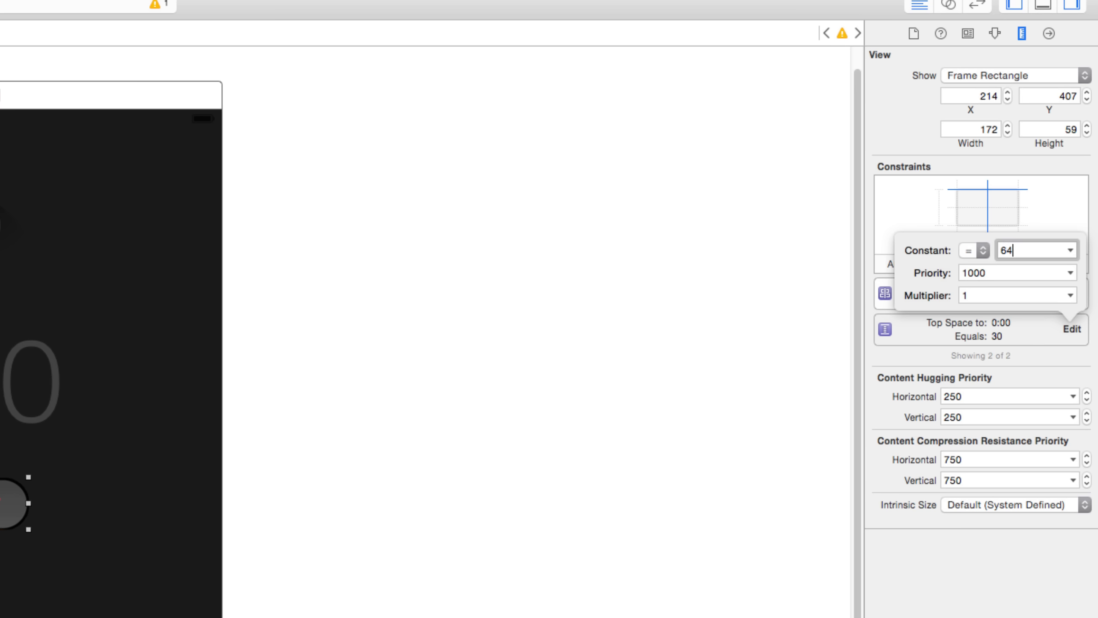
pyautogui.press('Return')
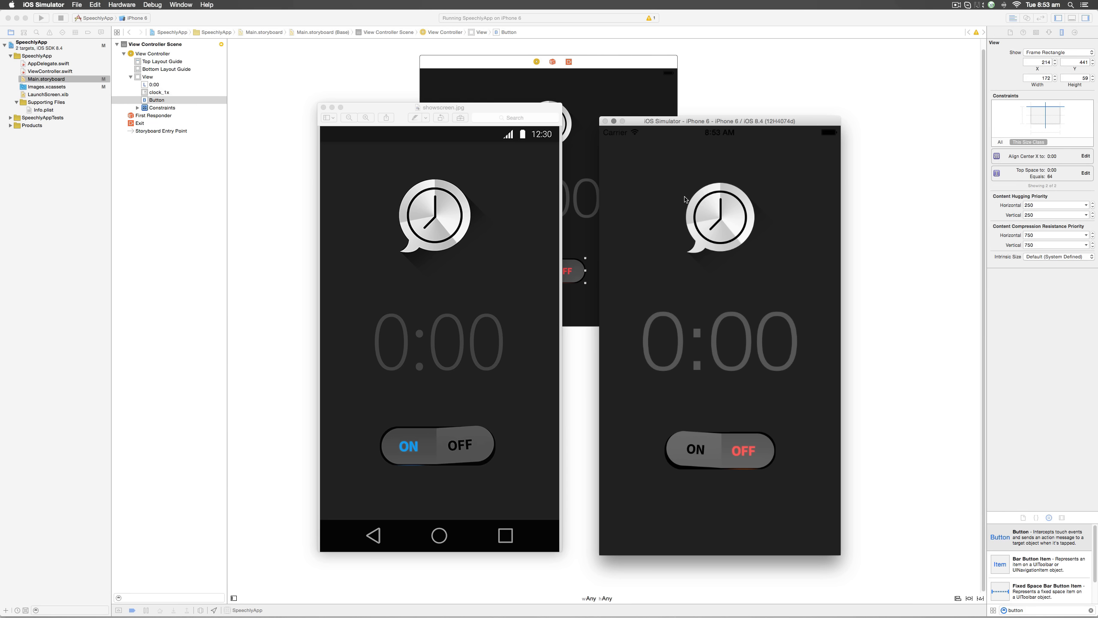
pyautogui.moveTo(550, 331)
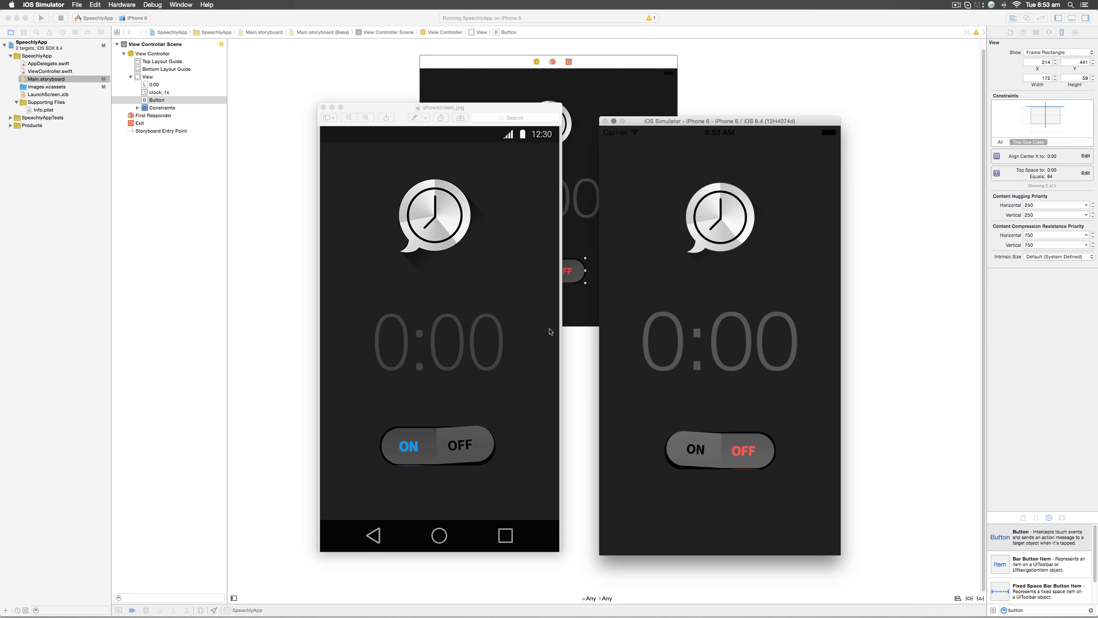
pyautogui.moveTo(492, 314)
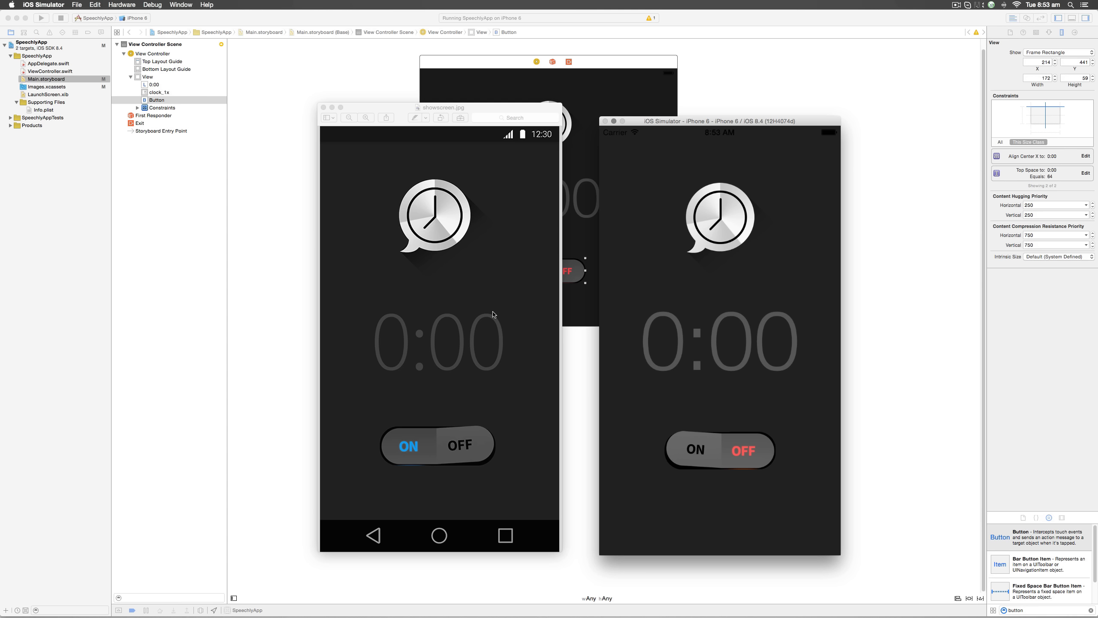
pyautogui.moveTo(737, 359)
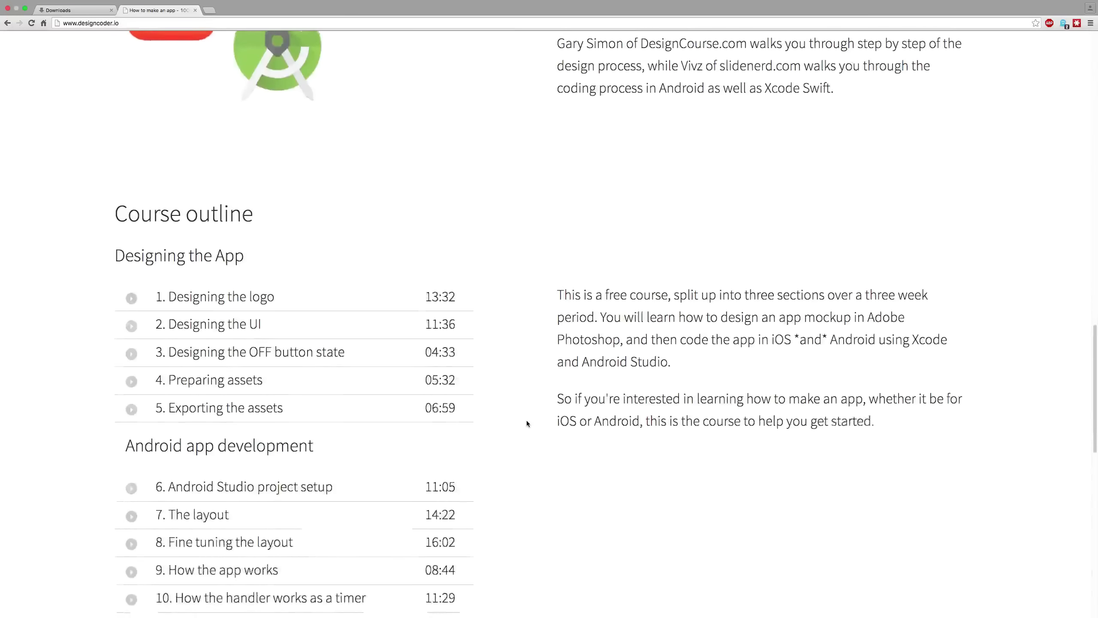
# Step: Scroll the designcoder.io course page down to the 'Click play to learn more' intro video
pyautogui.scroll(-3)
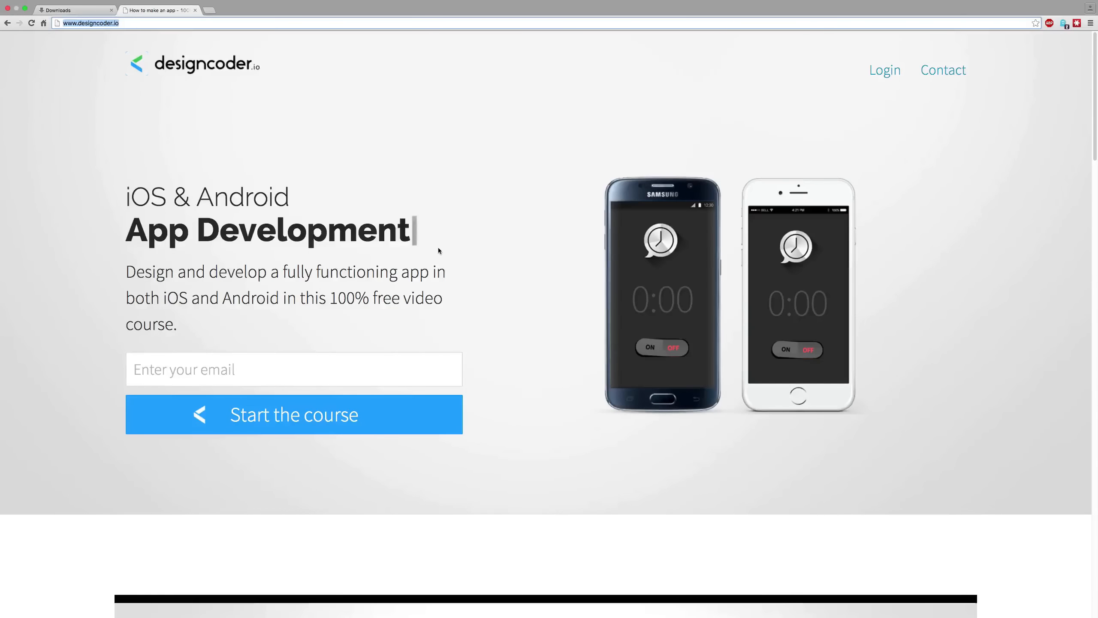
pyautogui.scroll(-3)
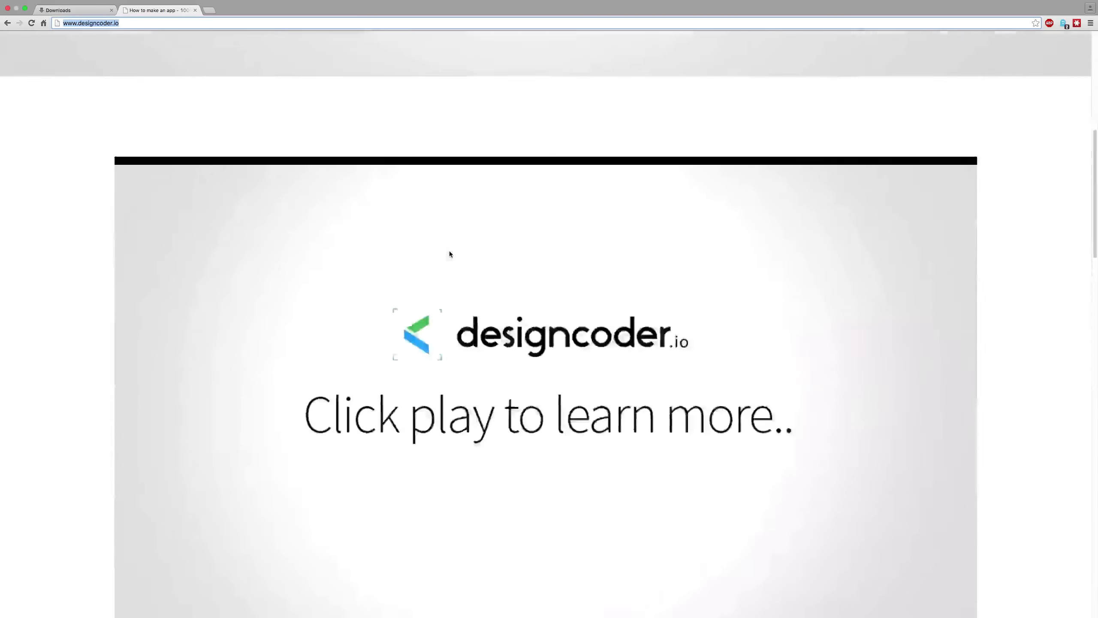